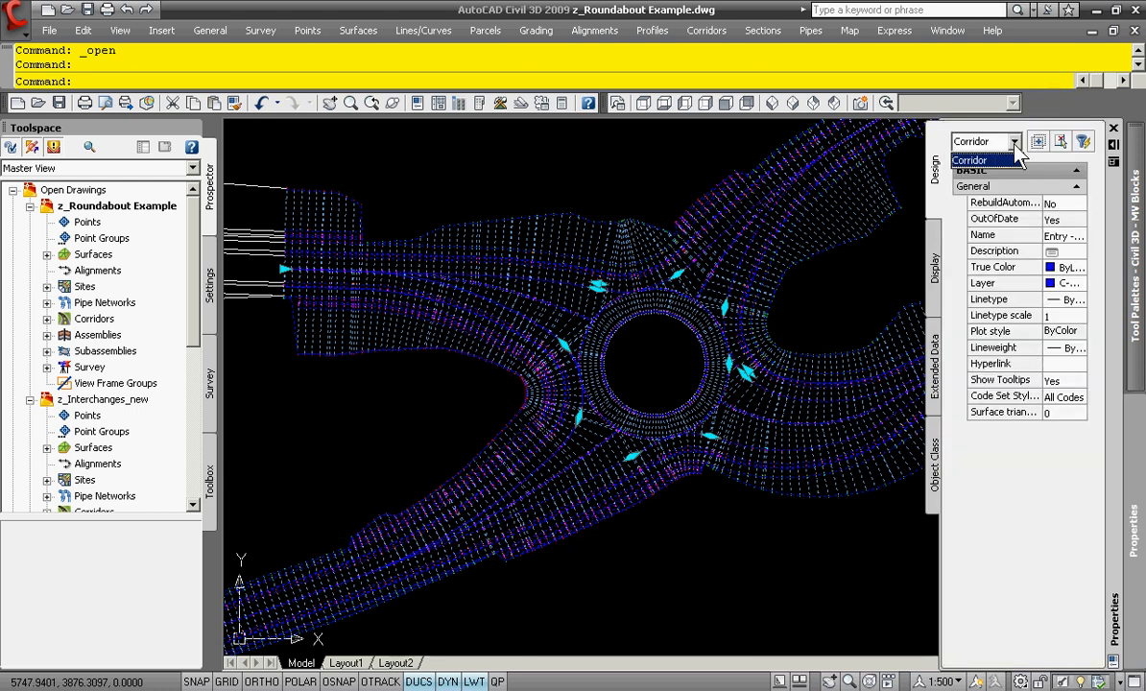
{"action": "mouse_move", "coordinate": [828, 328]}
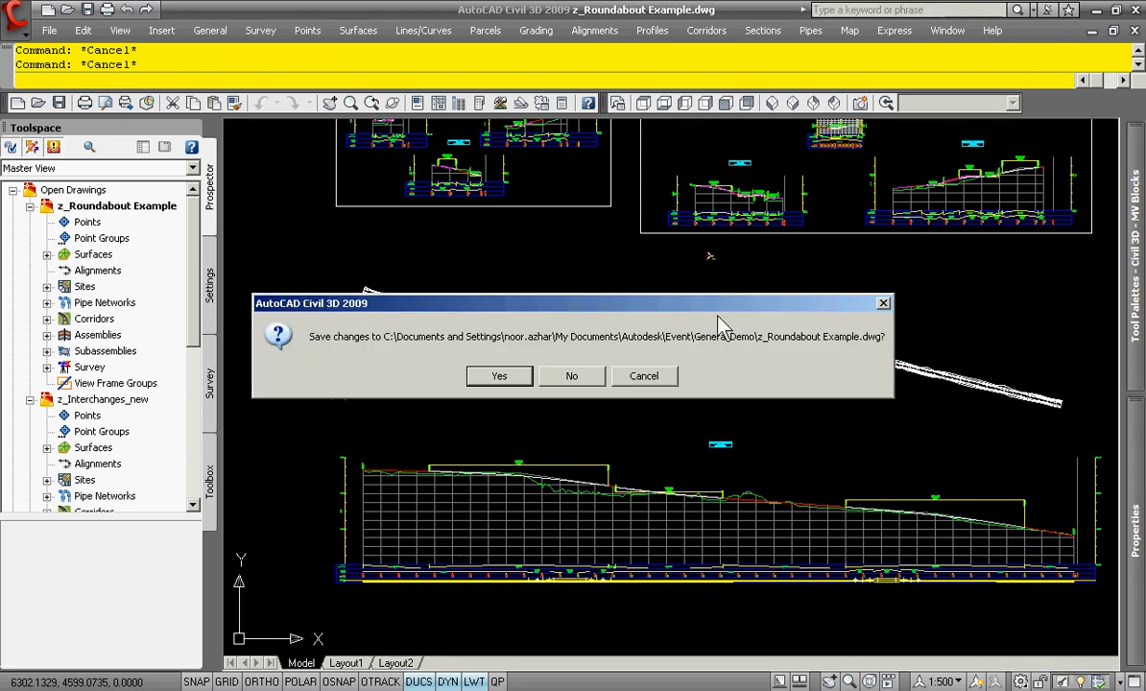
Step: Discard changes to z_Roundabout Example.dwg so the interchanges drawing comes up
{"action": "left_click", "coordinate": [572, 374]}
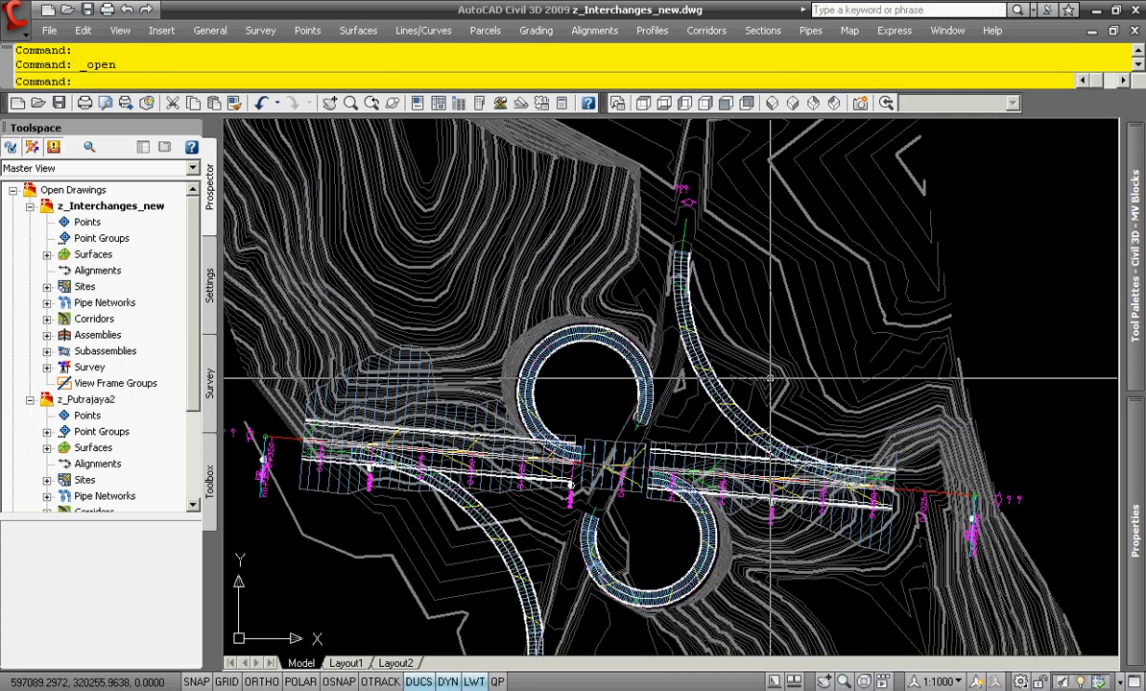
Step: Start Free Orbit and tilt the interchange into a 3D view toward the cloverleaf loops
{"action": "right_click", "coordinate": [624, 519]}
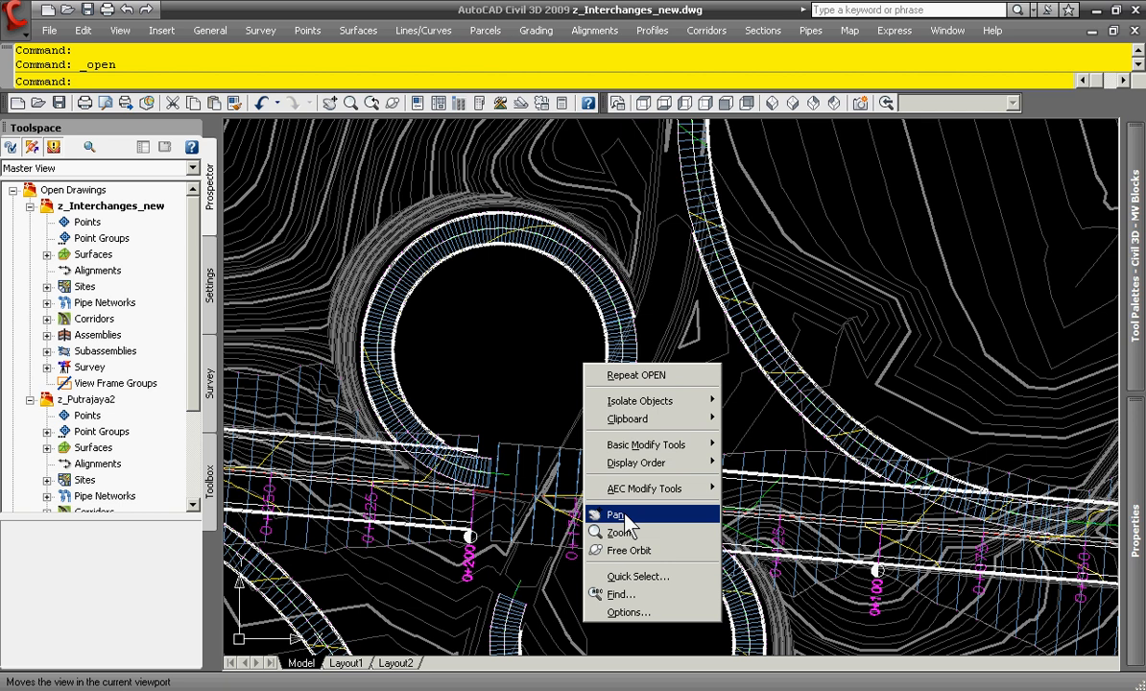
{"action": "left_click", "coordinate": [614, 515]}
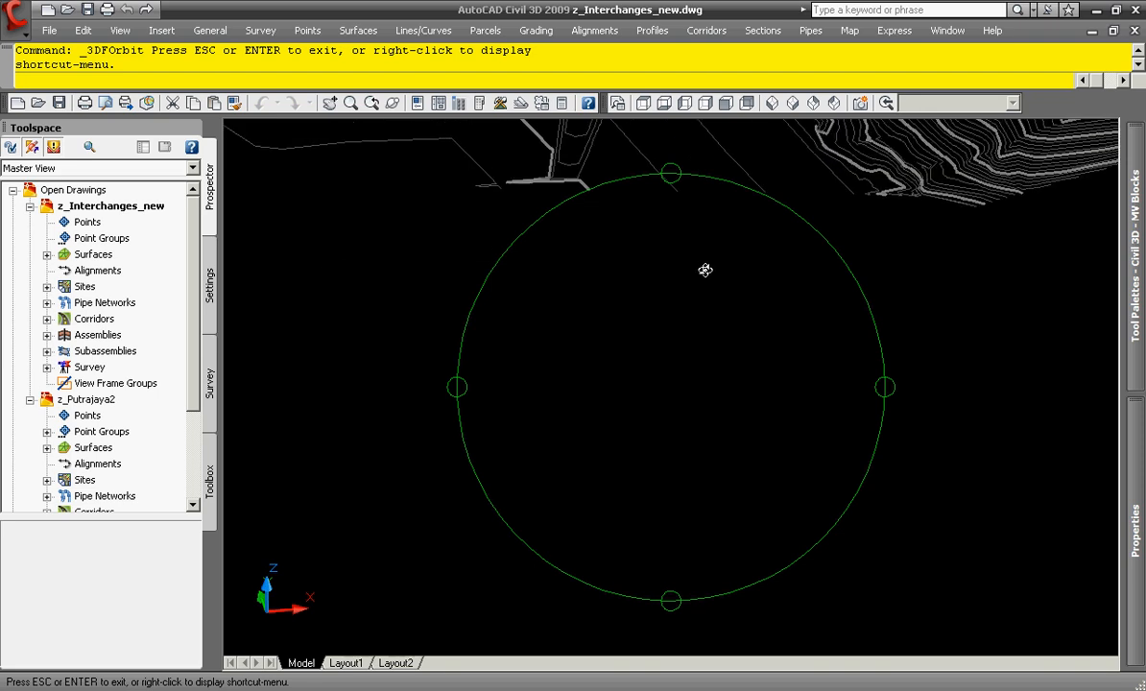
{"action": "left_click_drag", "start_coordinate": [704, 269], "coordinate": [657, 473]}
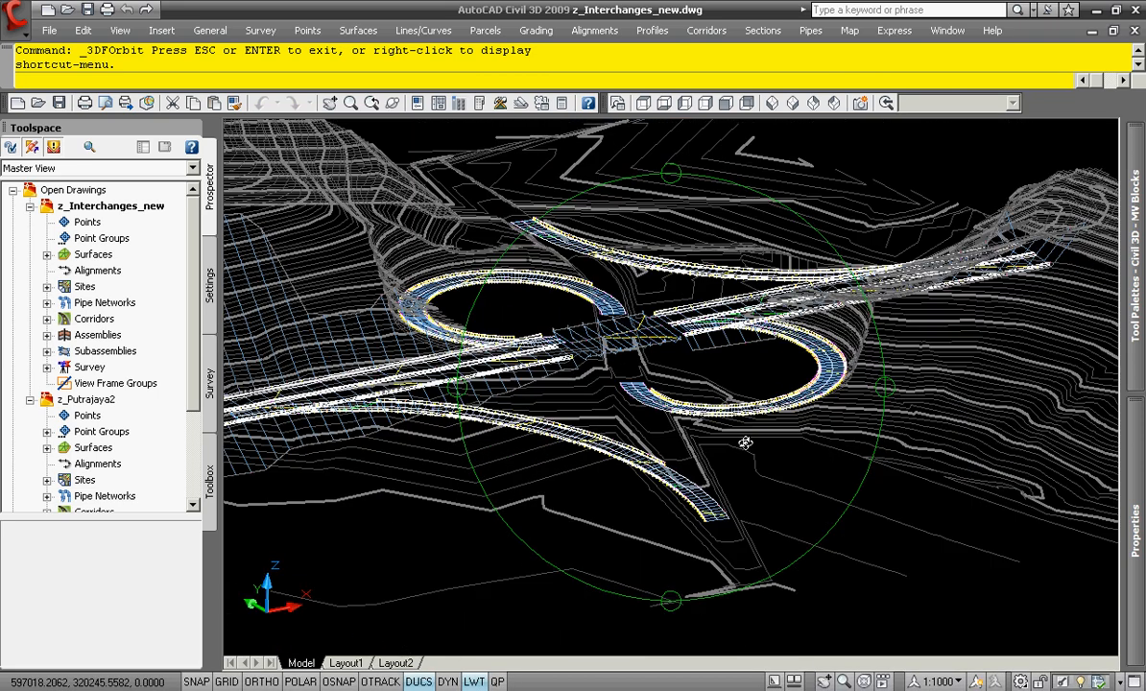
{"action": "left_click_drag", "start_coordinate": [745, 442], "coordinate": [595, 361]}
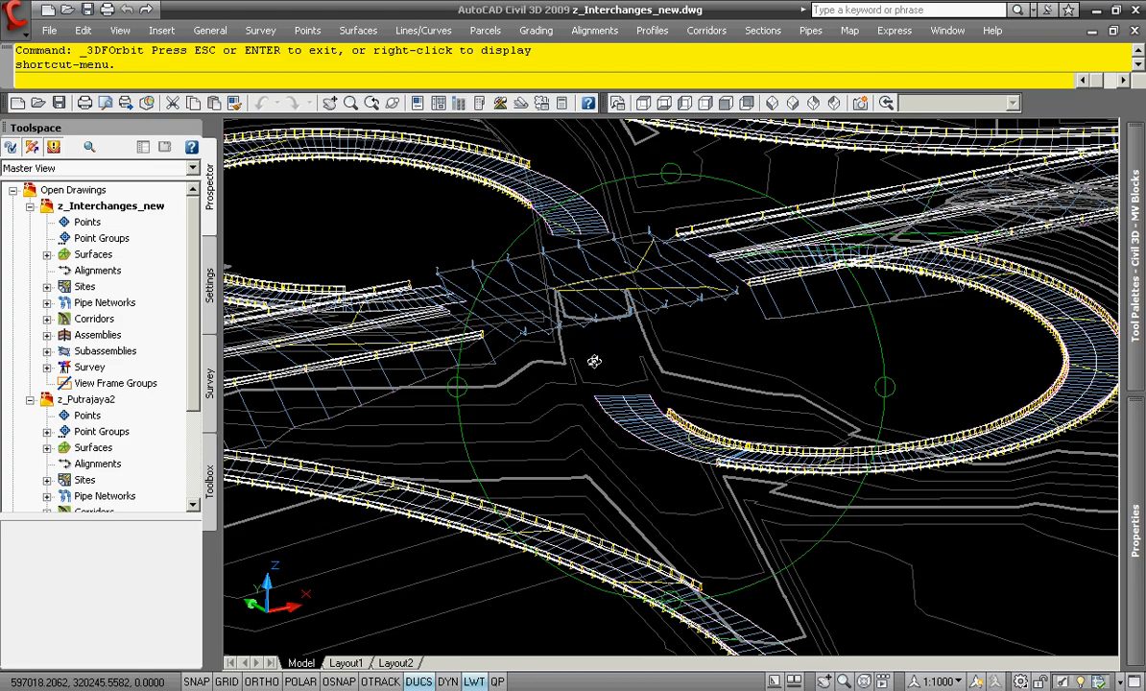
Step: Orbit the interchange around its ramps, viewing the loops edge-on and from above
{"action": "left_click_drag", "start_coordinate": [595, 361], "coordinate": [566, 300]}
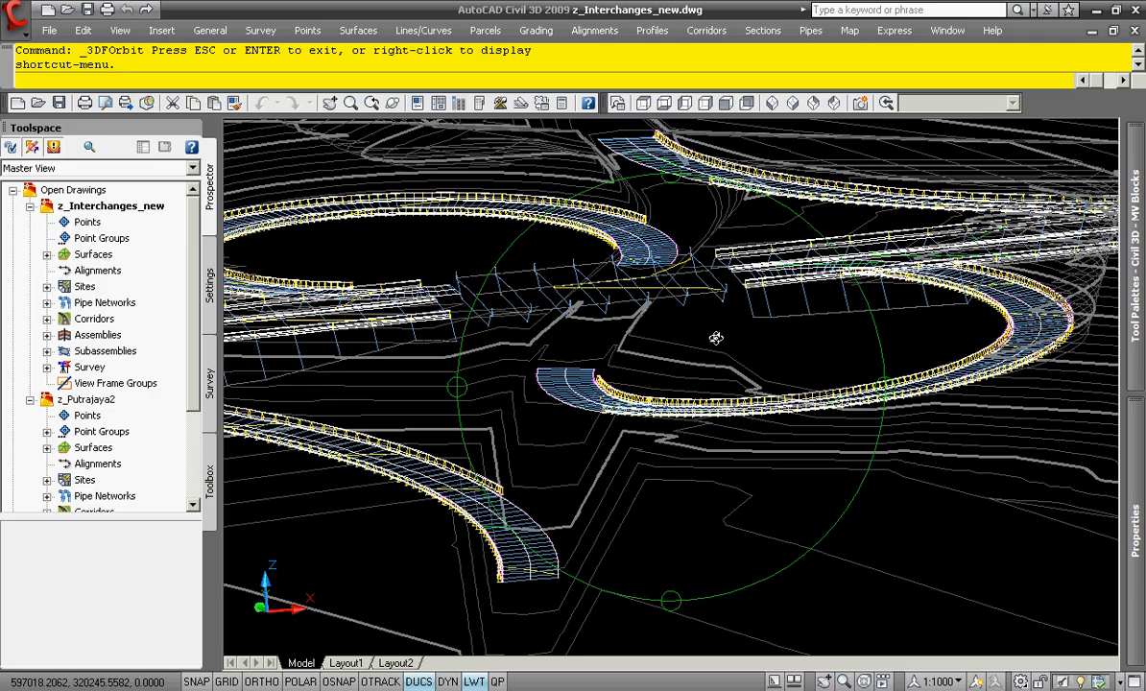
{"action": "left_click_drag", "start_coordinate": [714, 336], "coordinate": [522, 303]}
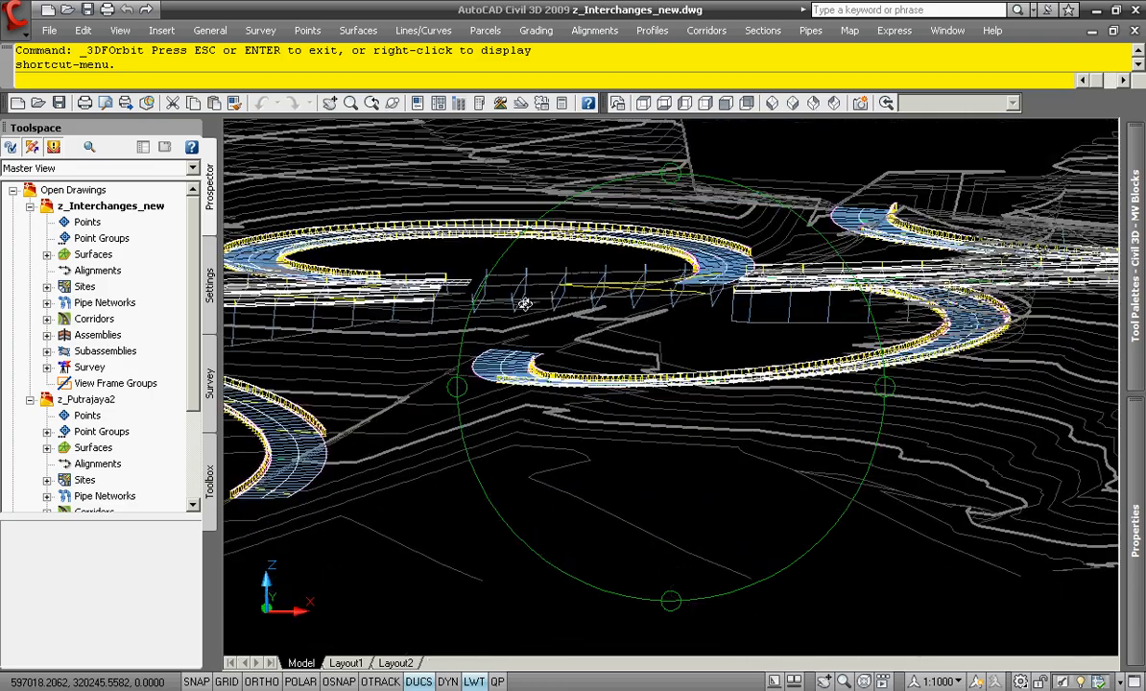
{"action": "left_click_drag", "start_coordinate": [522, 305], "coordinate": [607, 364]}
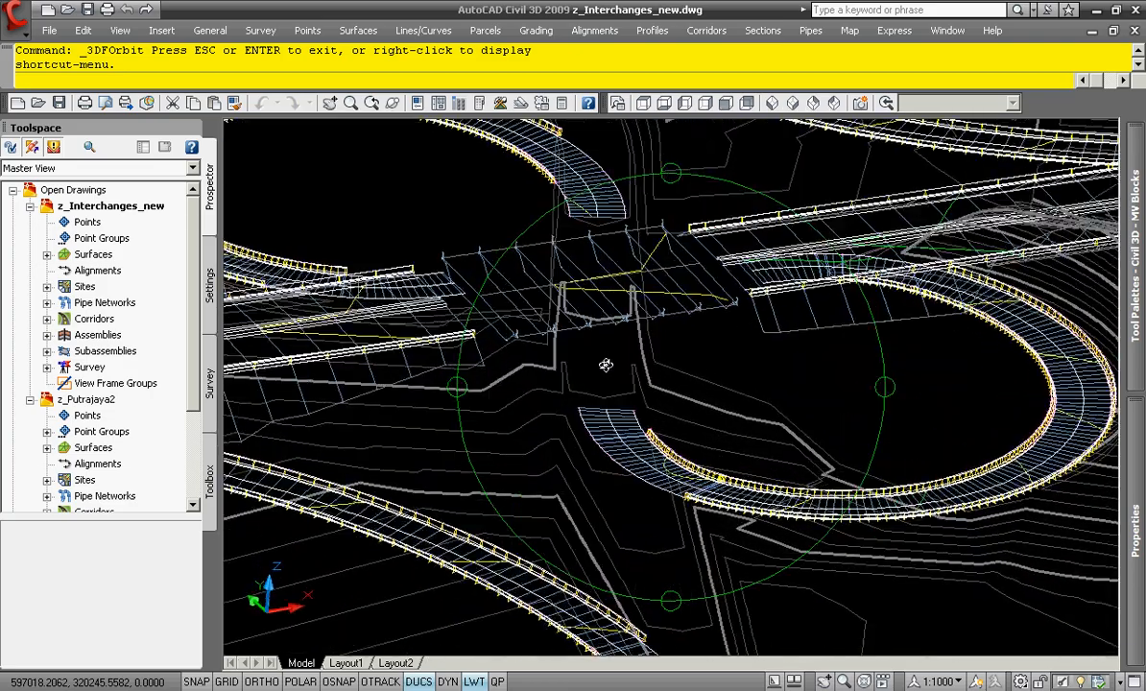
{"action": "left_click_drag", "start_coordinate": [607, 364], "coordinate": [641, 373]}
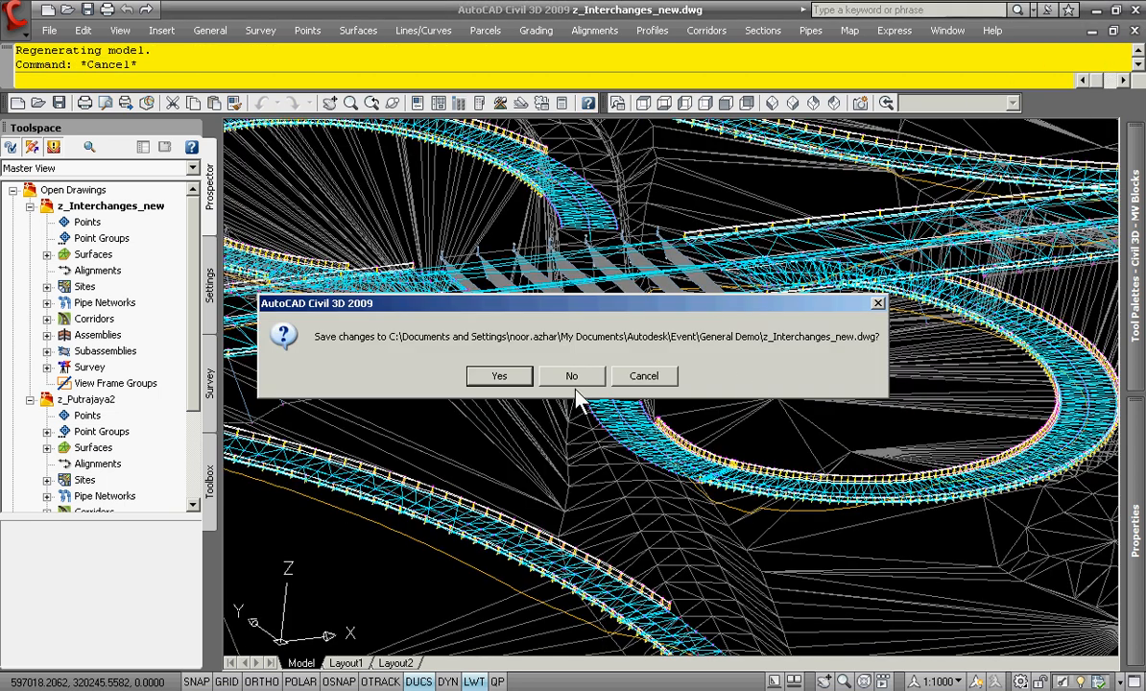
Step: Discard the interchange changes and clear the retaining-wall subassembly selection after reviewing it
{"action": "left_click", "coordinate": [572, 375]}
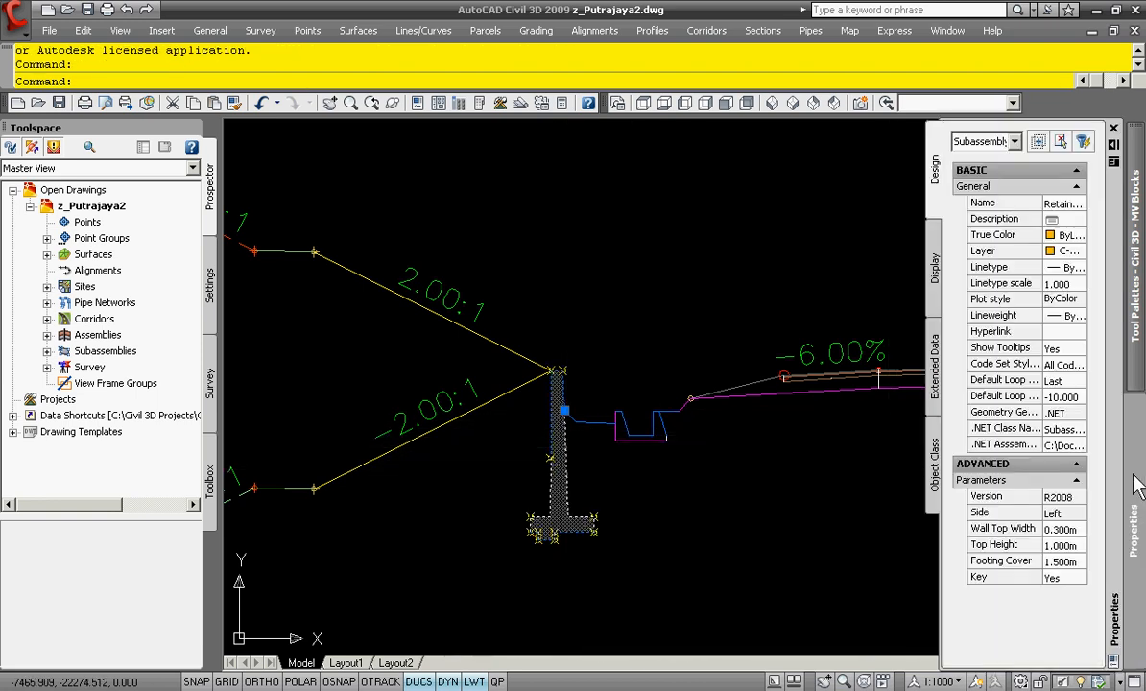
{"action": "mouse_move", "coordinate": [1027, 158]}
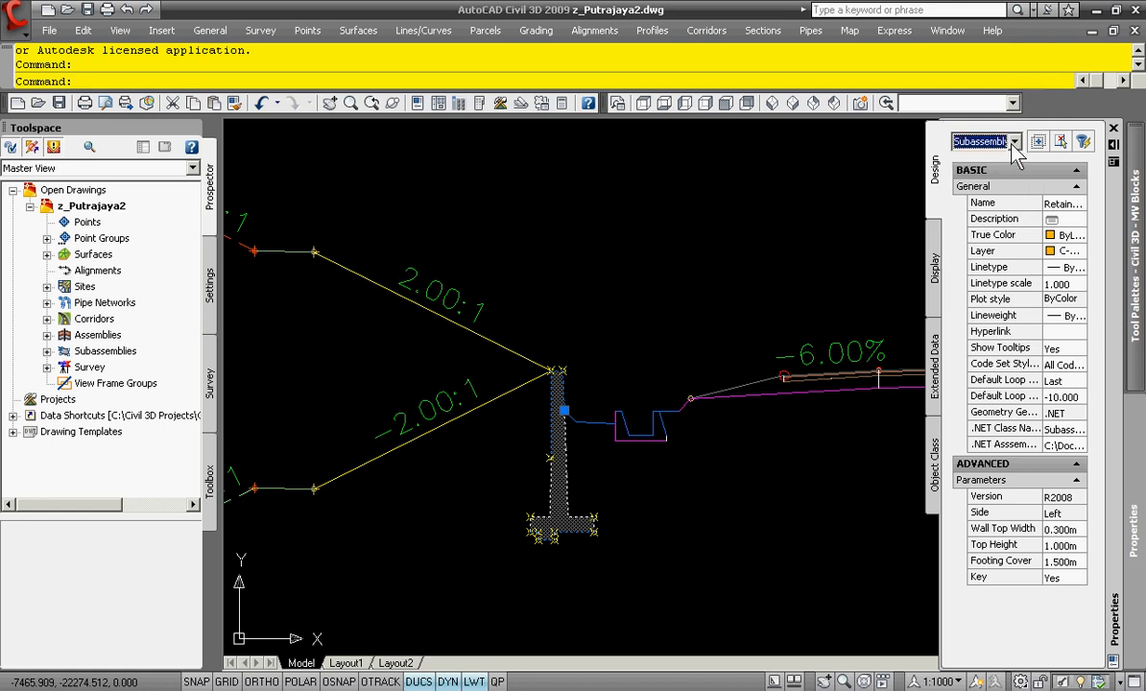
{"action": "mouse_move", "coordinate": [1002, 561]}
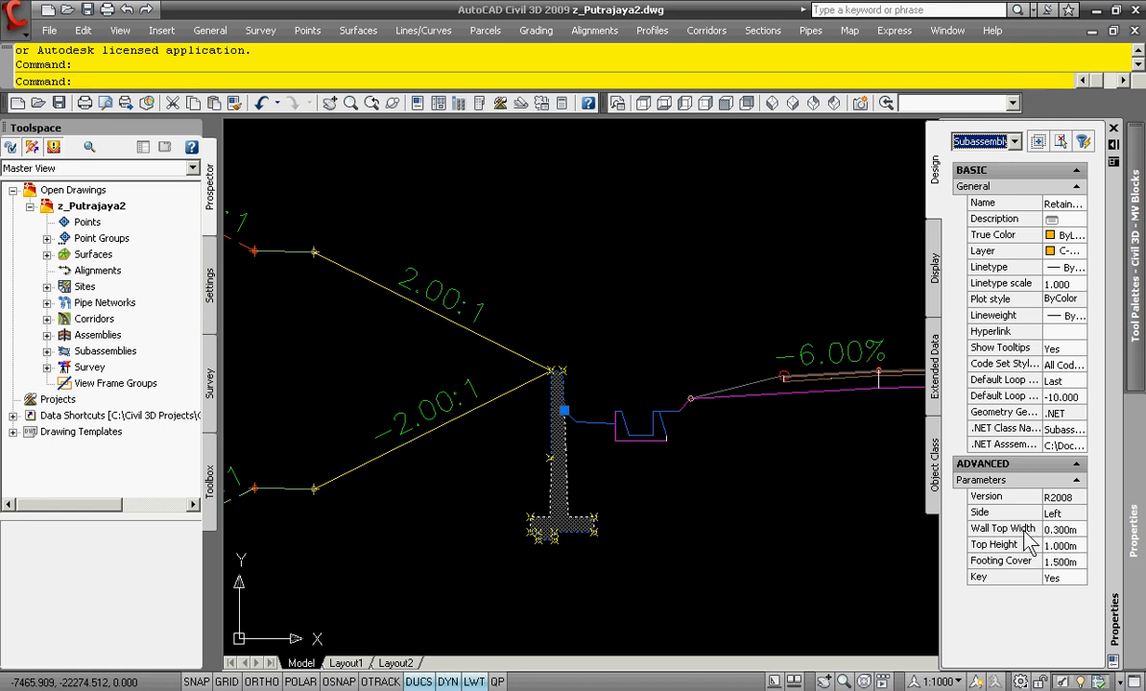
{"action": "mouse_move", "coordinate": [1052, 576]}
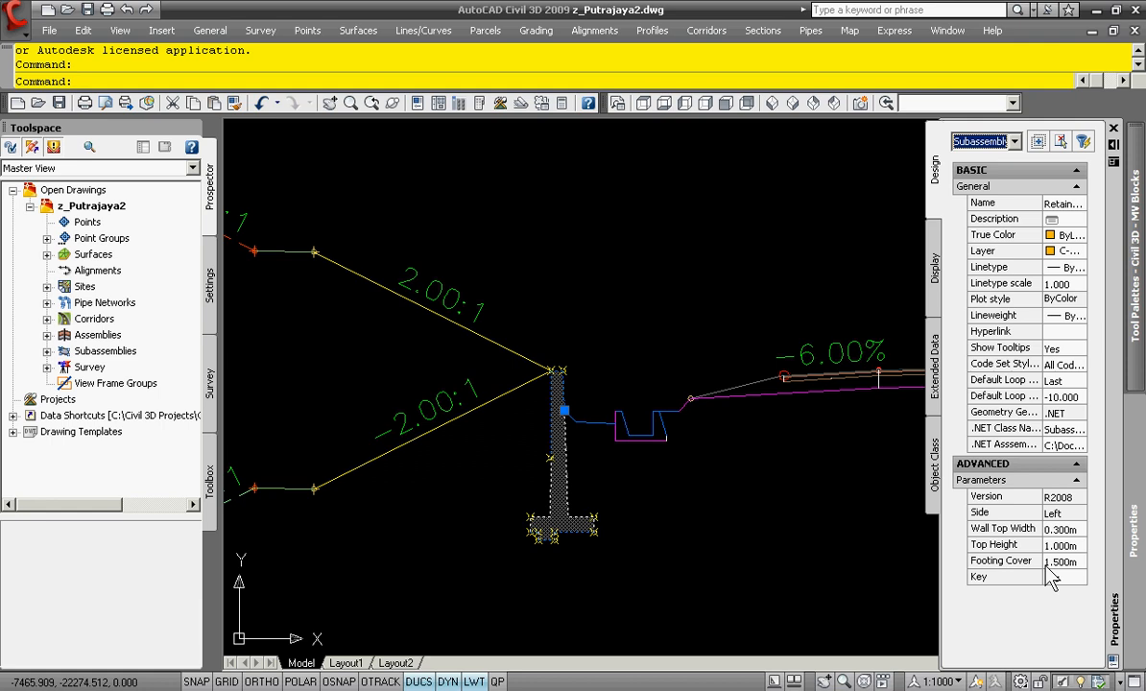
{"action": "key", "text": "Escape"}
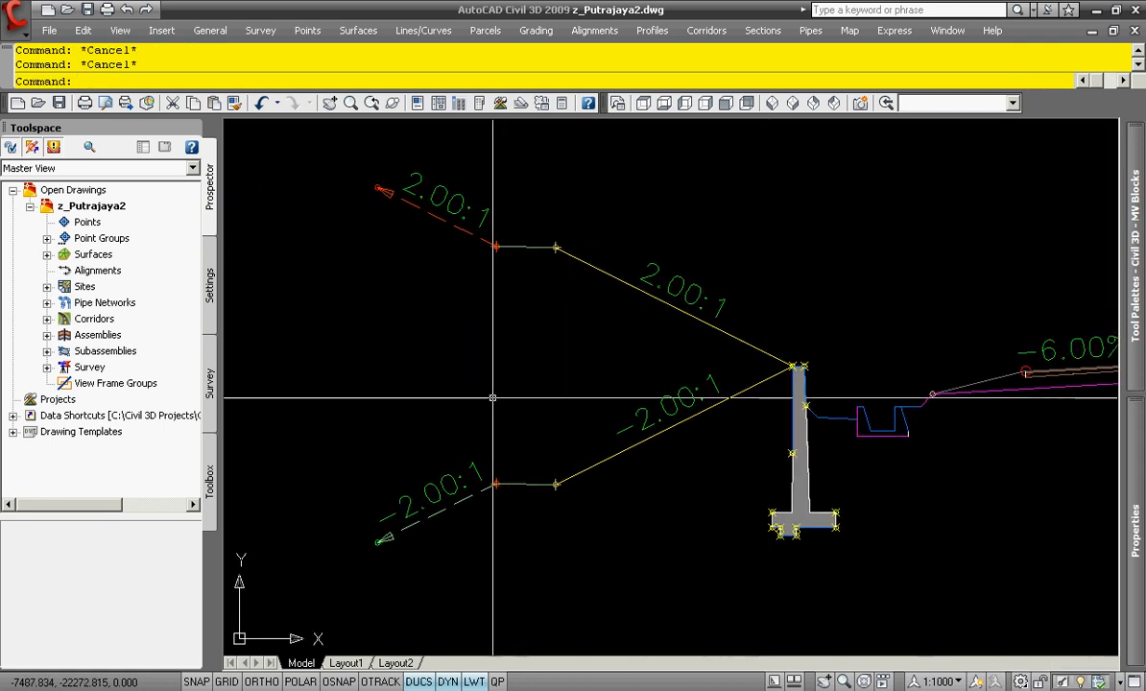
{"action": "mouse_move", "coordinate": [664, 440]}
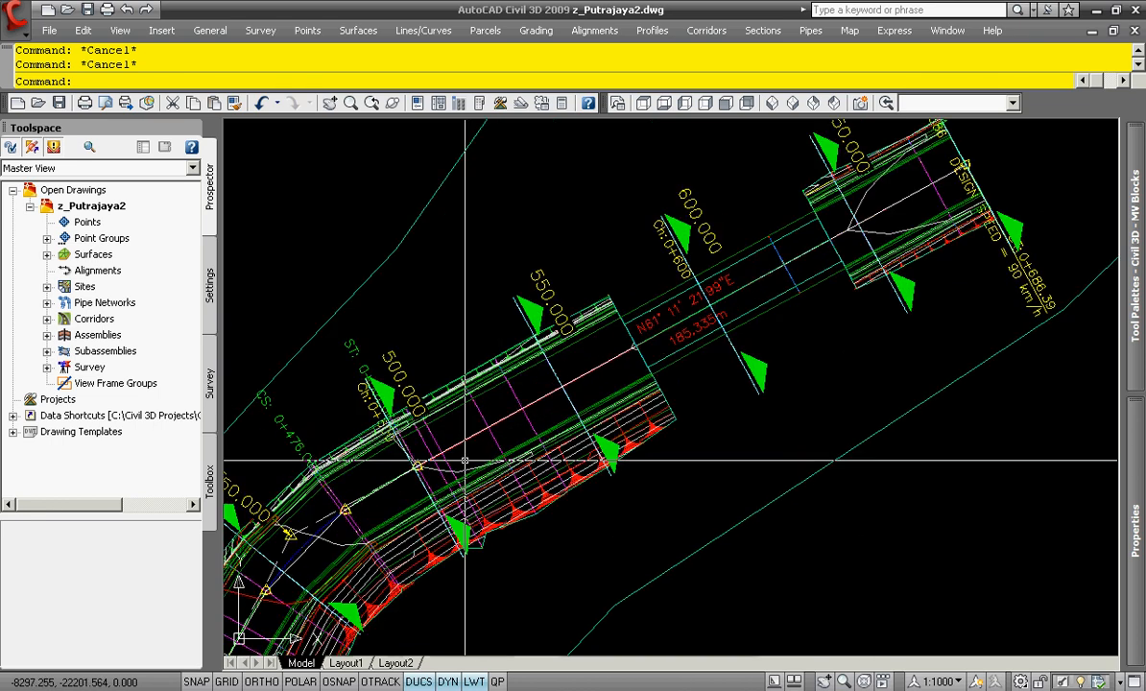
Step: Show the selected Putrajaya corridor as a shaded 3D model in Object Viewer
{"action": "right_click", "coordinate": [465, 499]}
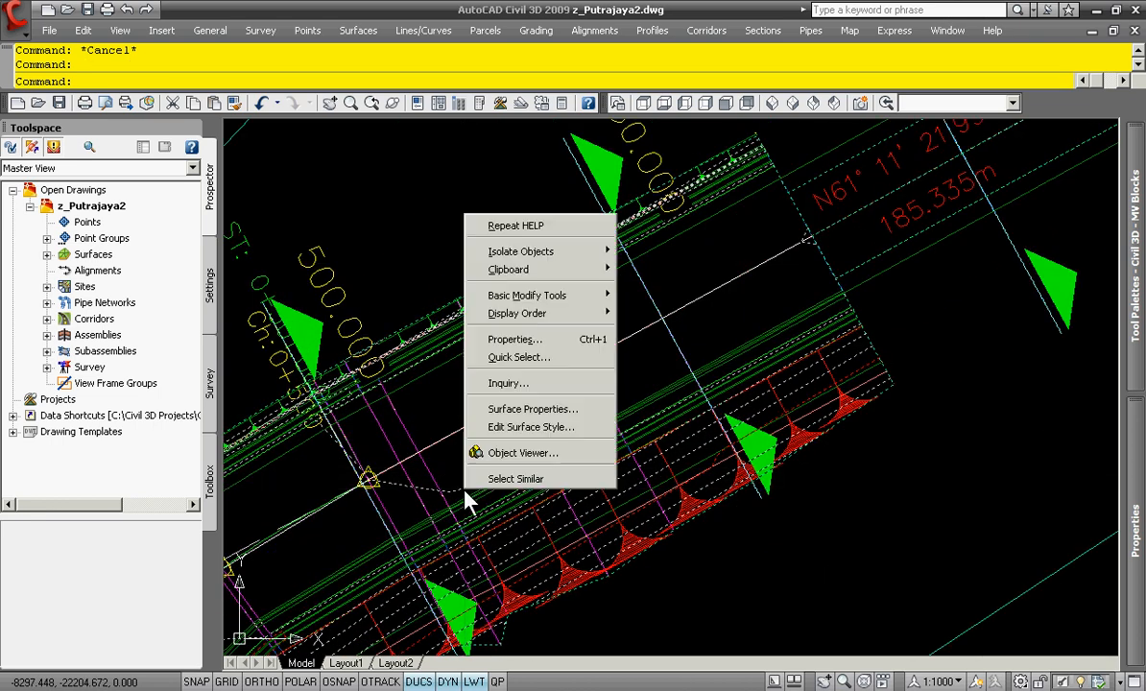
{"action": "left_click", "coordinate": [522, 453]}
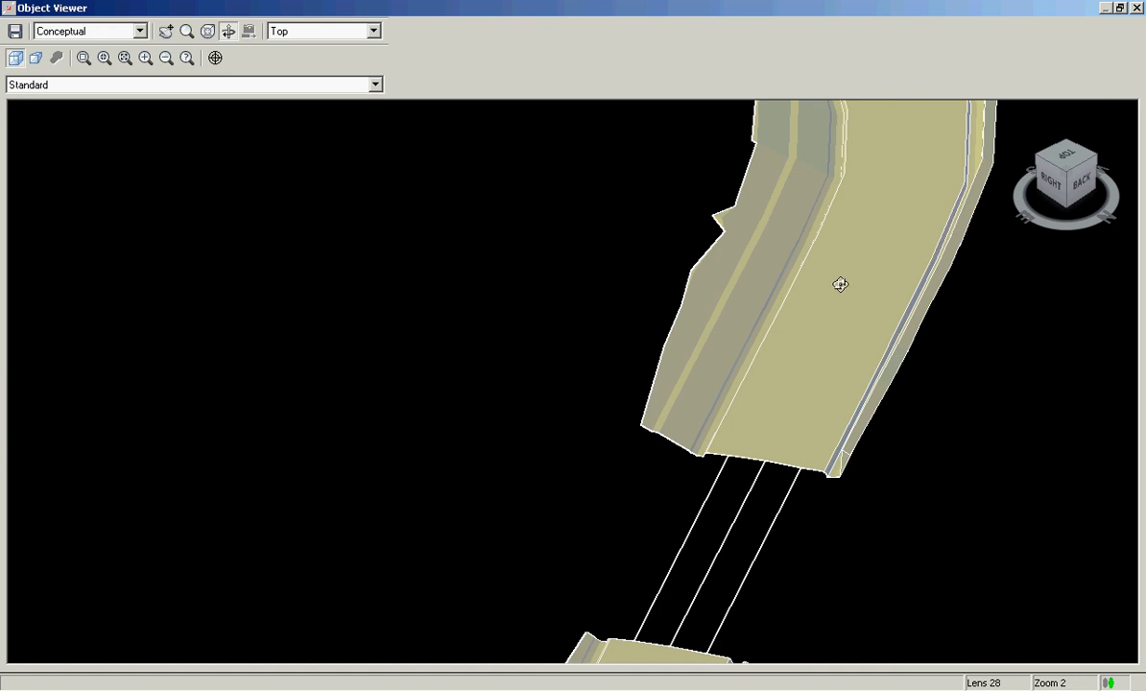
Step: Orbit the corridor to inspect its road surface, side slopes and embankment, then close Object Viewer
{"action": "left_click_drag", "start_coordinate": [840, 284], "coordinate": [593, 393]}
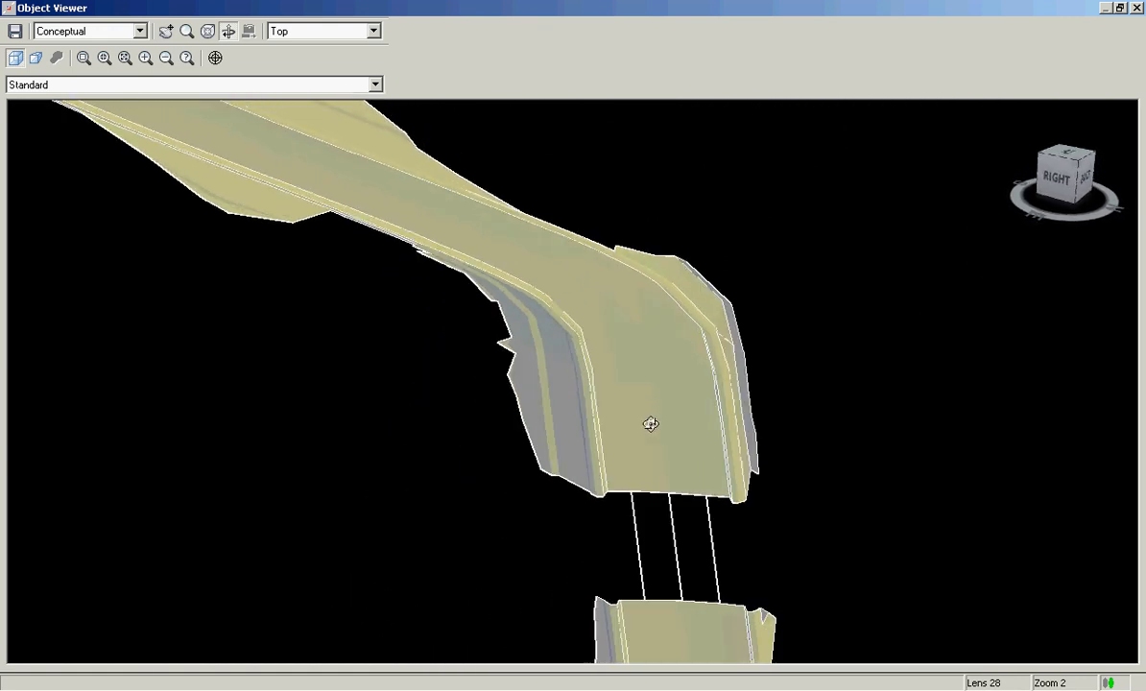
{"action": "left_click_drag", "start_coordinate": [651, 424], "coordinate": [676, 397]}
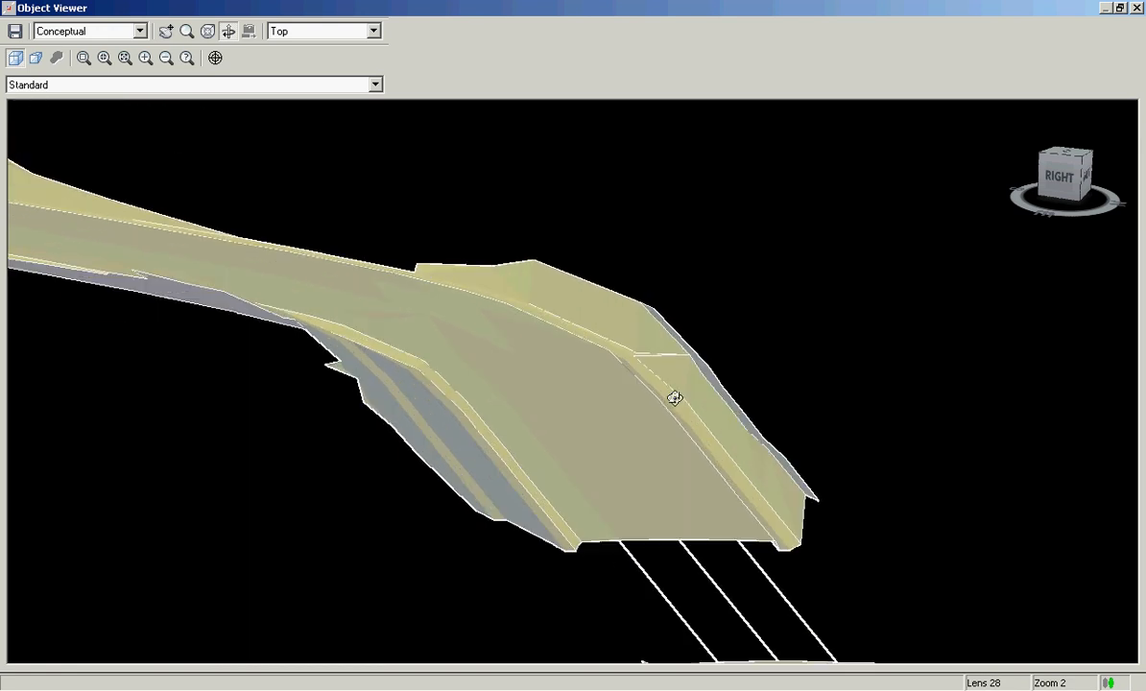
{"action": "left_click_drag", "start_coordinate": [676, 397], "coordinate": [718, 497]}
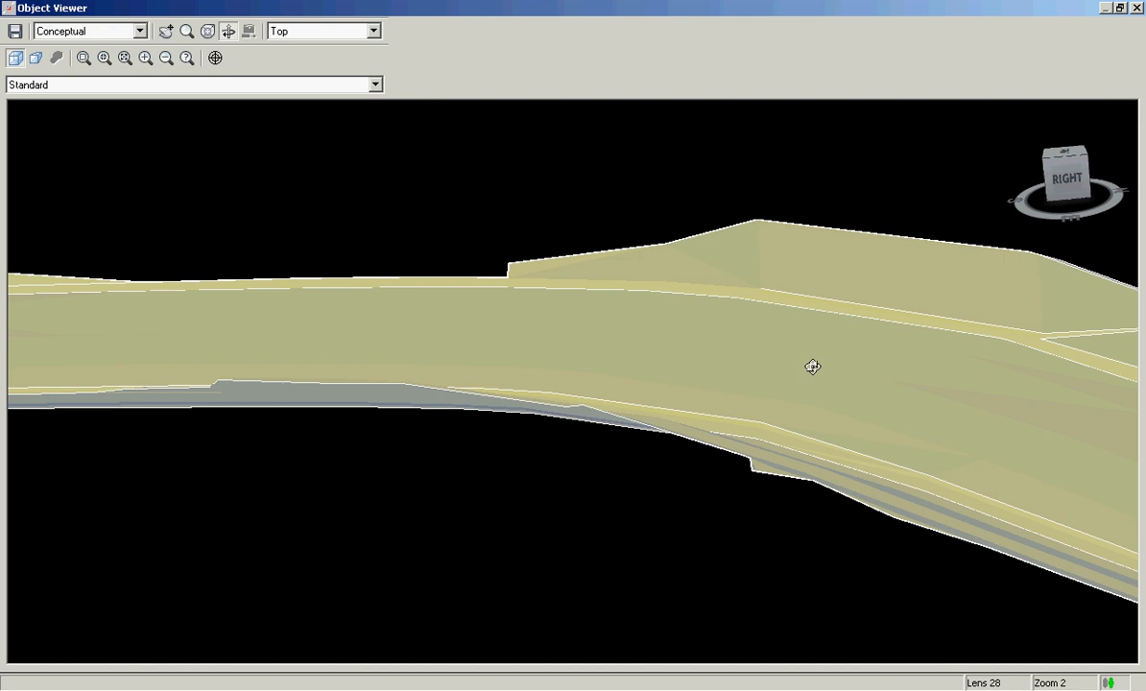
{"action": "left_click_drag", "start_coordinate": [814, 367], "coordinate": [741, 276]}
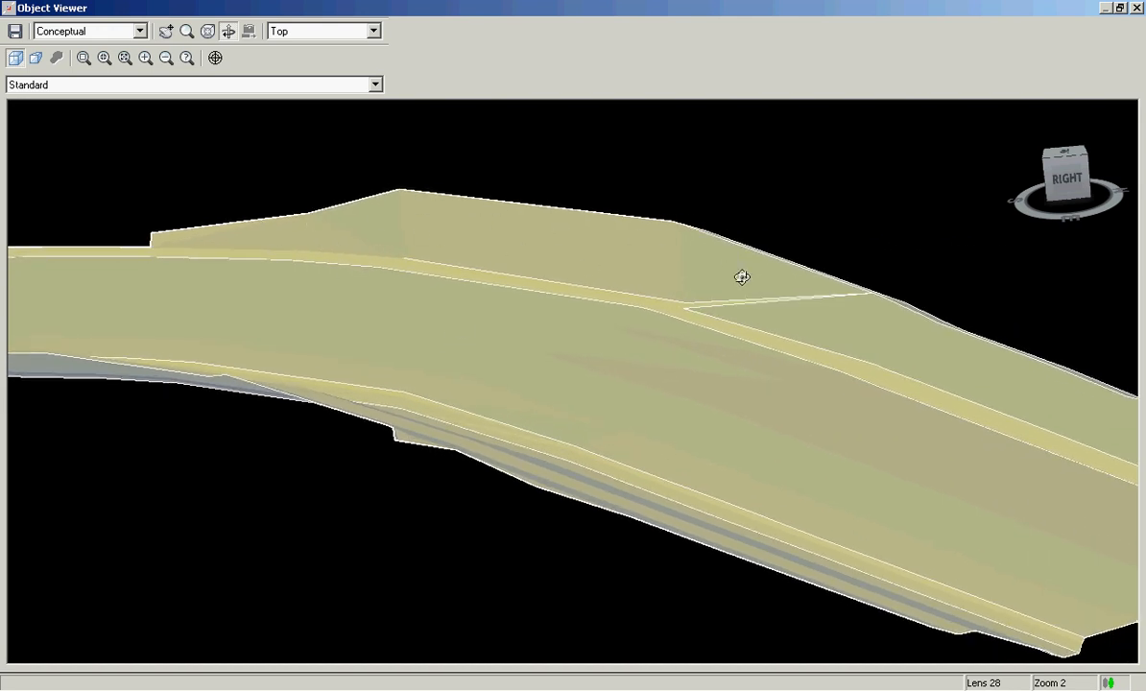
{"action": "left_click_drag", "start_coordinate": [741, 276], "coordinate": [869, 361]}
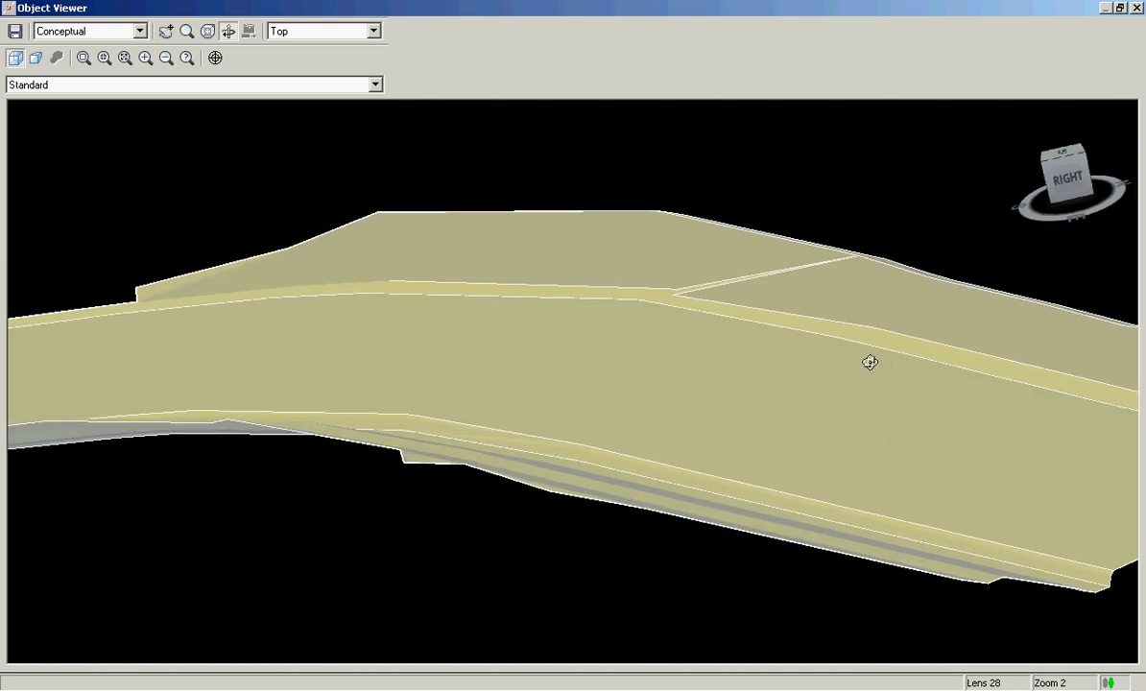
{"action": "left_click_drag", "start_coordinate": [869, 361], "coordinate": [668, 401]}
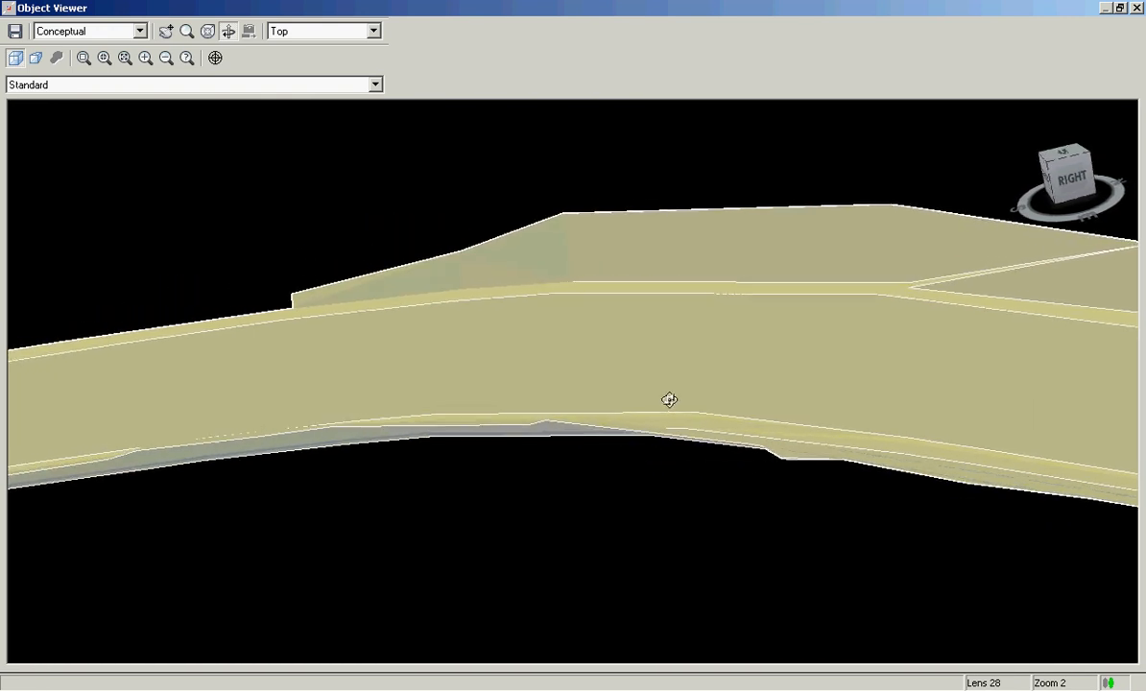
{"action": "left_click_drag", "start_coordinate": [668, 399], "coordinate": [615, 407]}
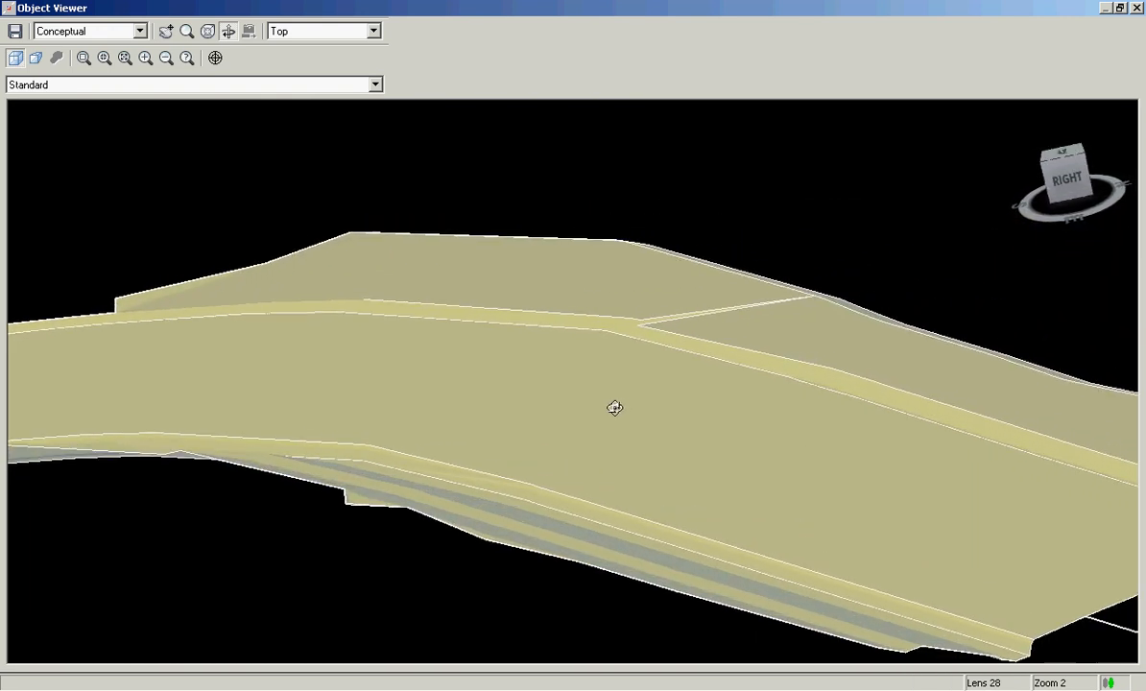
{"action": "left_click", "coordinate": [1137, 8]}
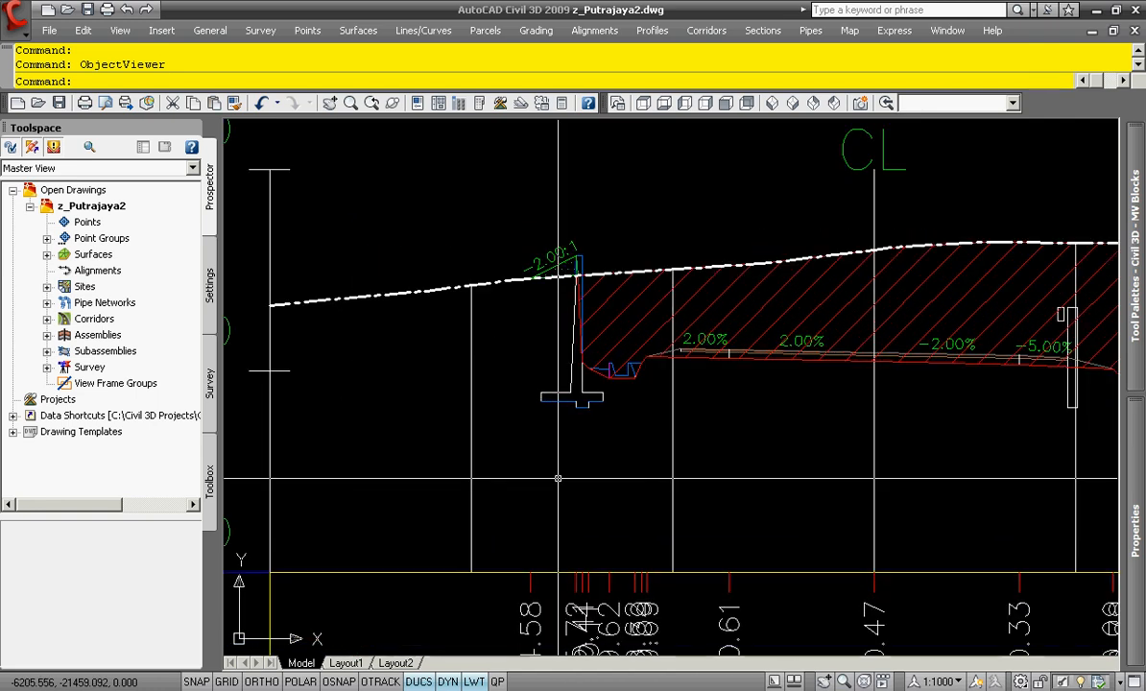
{"action": "mouse_move", "coordinate": [960, 330]}
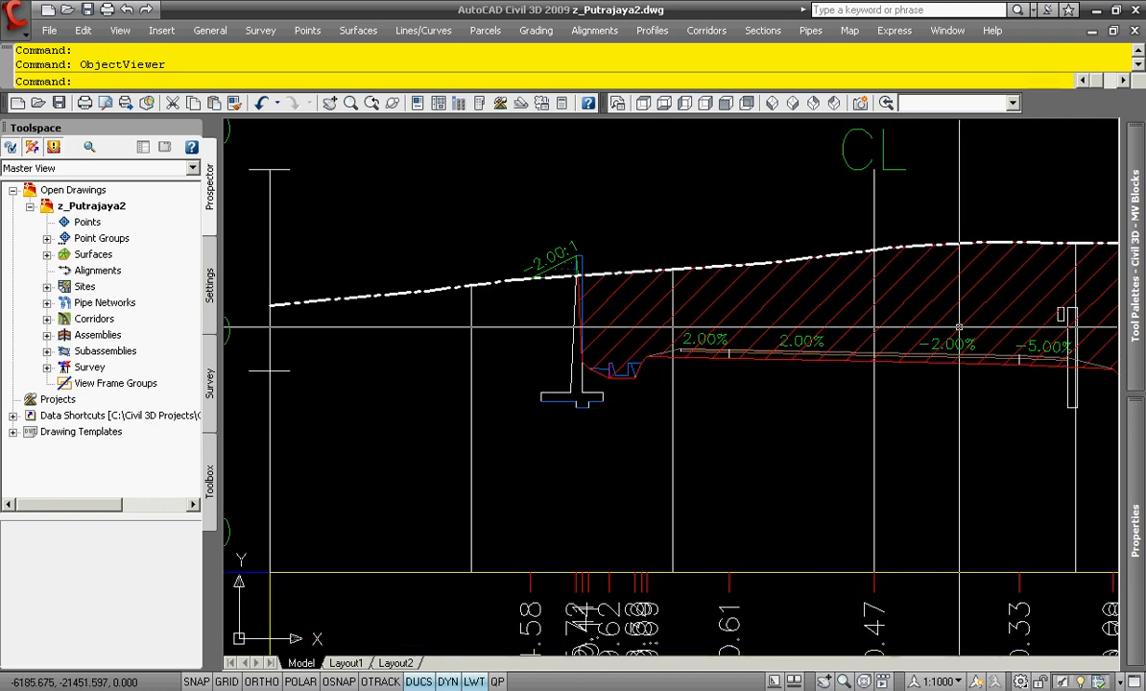